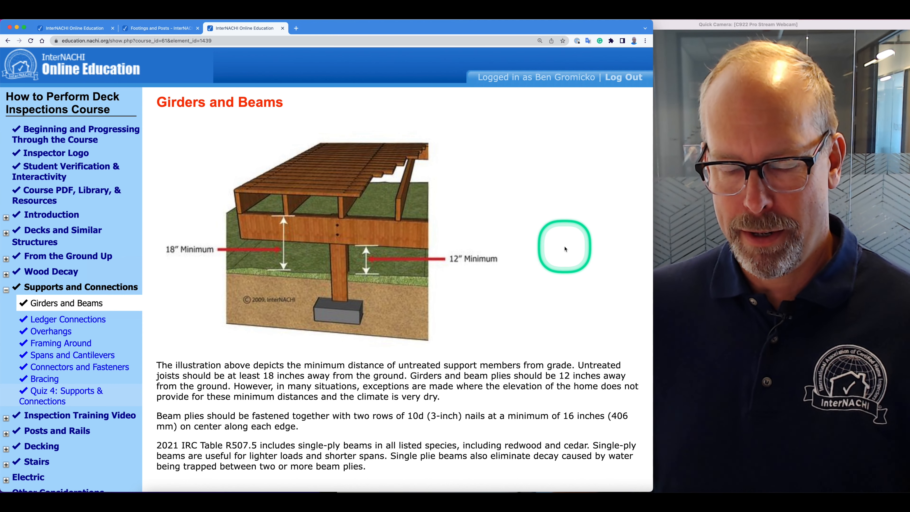
pyautogui.moveTo(561, 246)
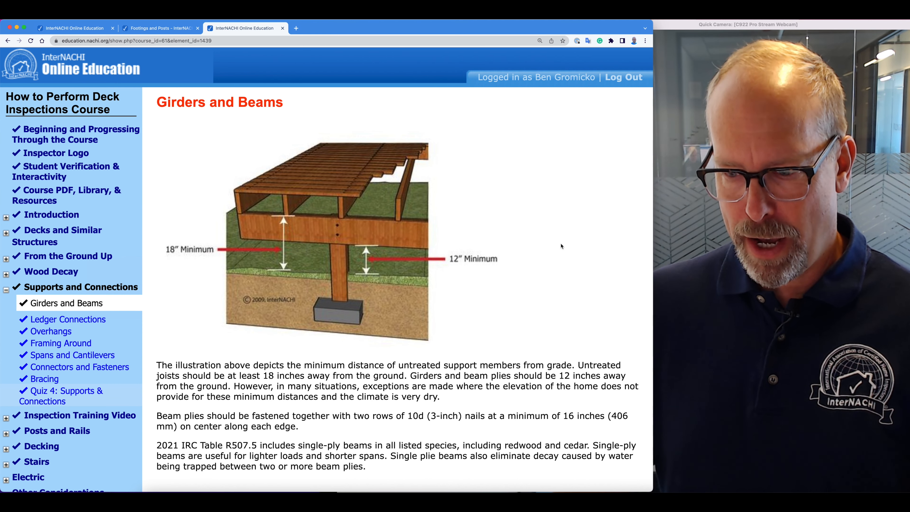
# Step: Scroll the lesson to the lag-bolt girder and the girder resting on a notched post
pyautogui.click(560, 244)
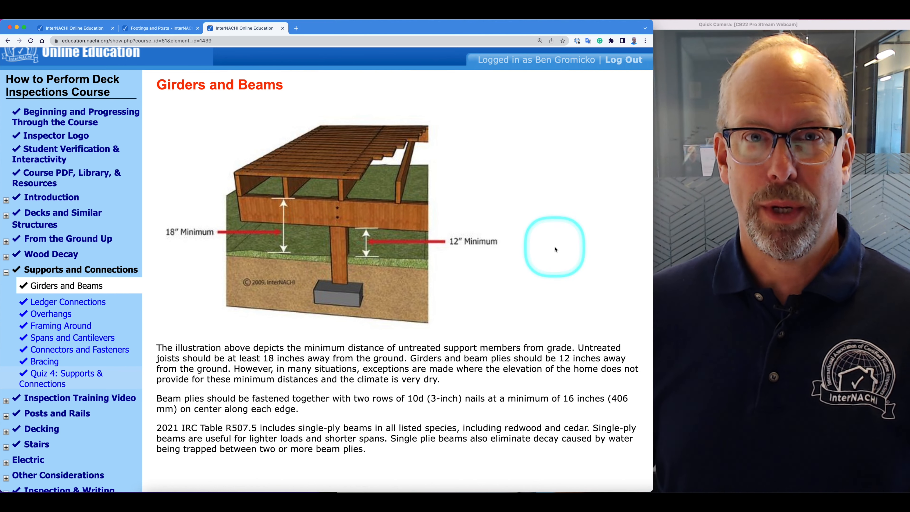
pyautogui.scroll(-3)
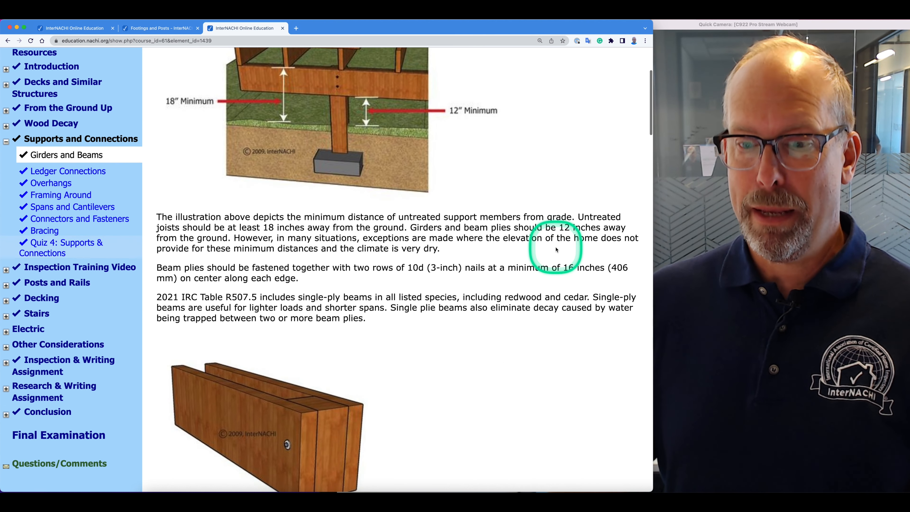
pyautogui.scroll(-3)
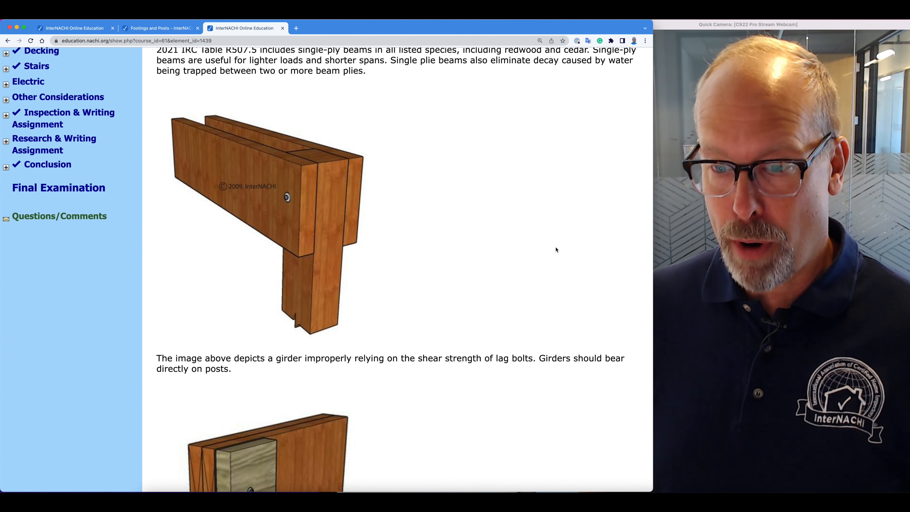
pyautogui.click(555, 248)
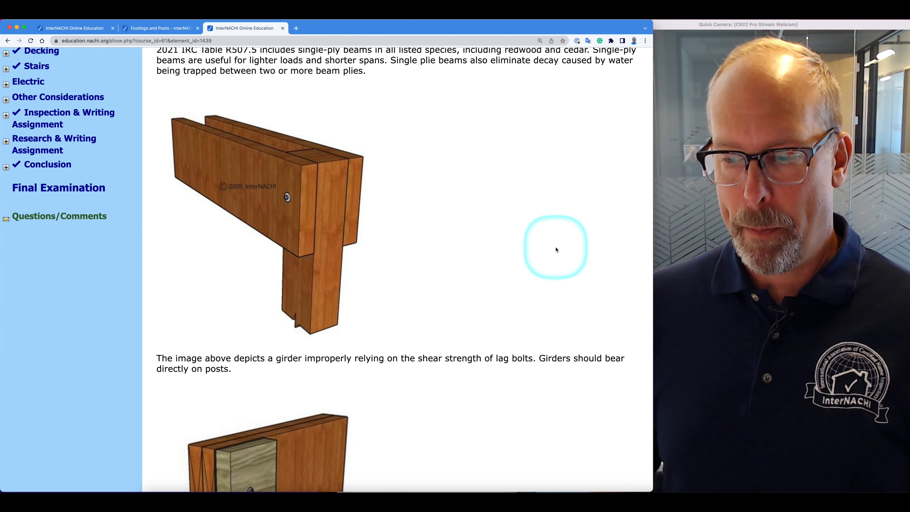
pyautogui.scroll(-3)
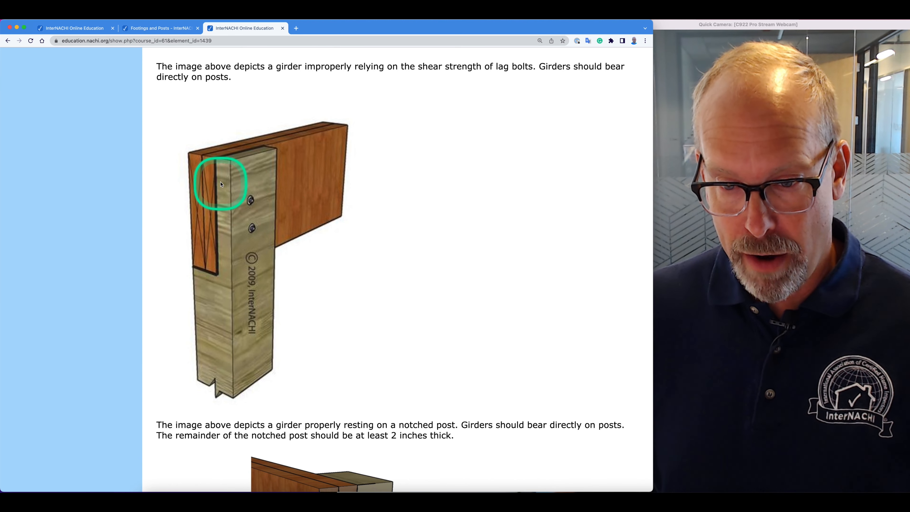
pyautogui.moveTo(219, 197)
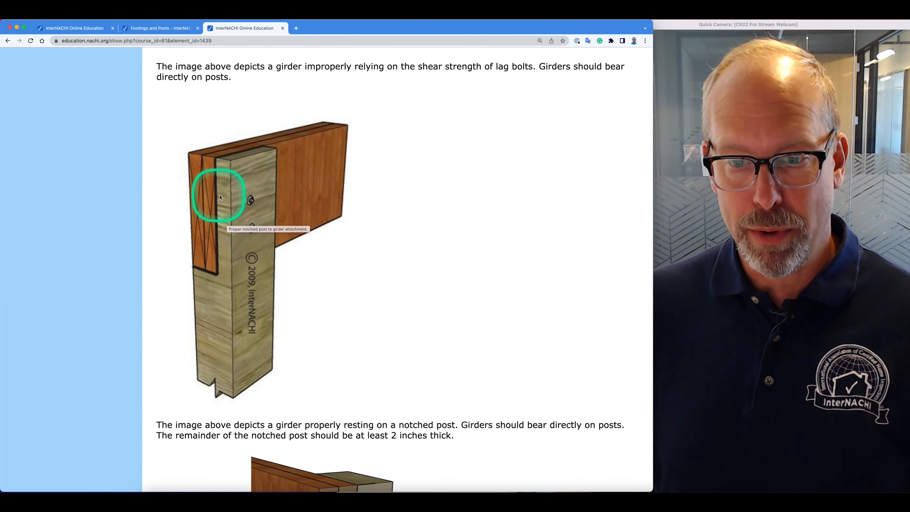
# Step: Scroll past the notched-post diagram to the girder-on-post and butt-joint splice illustrations
pyautogui.scroll(-3)
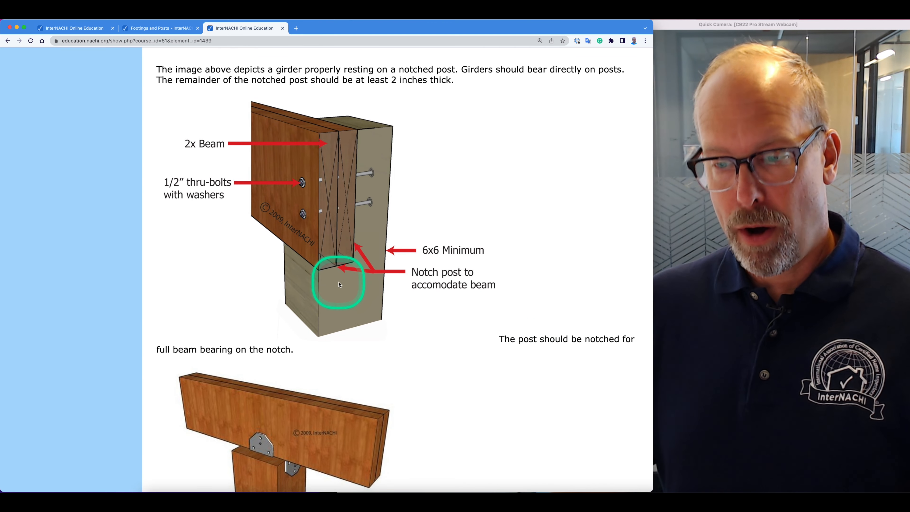
pyautogui.scroll(-3)
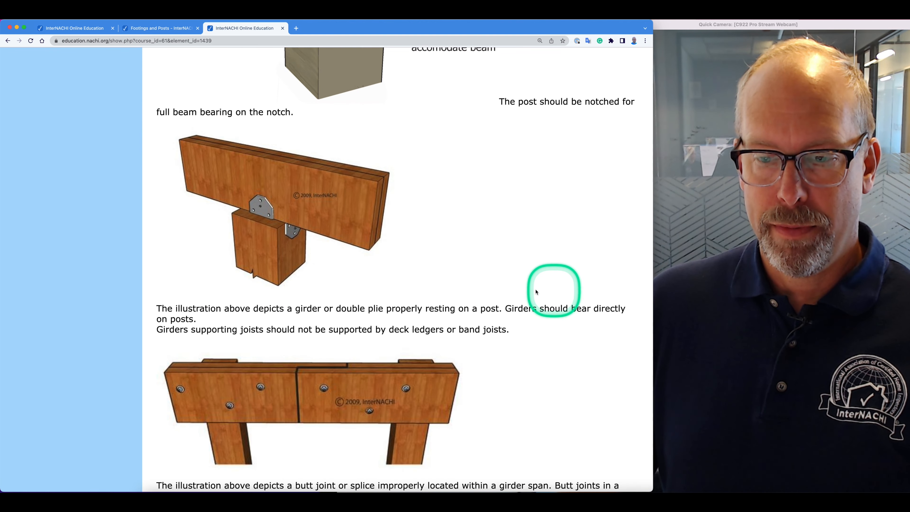
pyautogui.moveTo(543, 246)
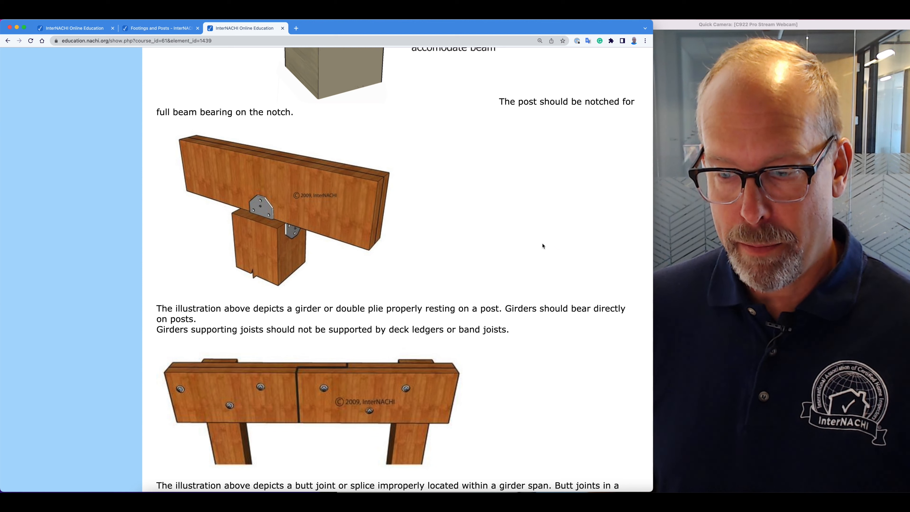
pyautogui.click(256, 219)
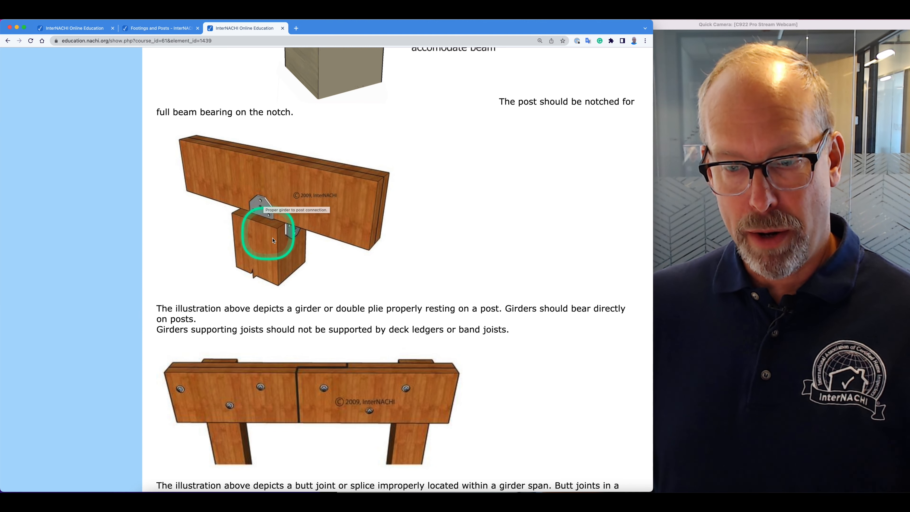
pyautogui.scroll(-3)
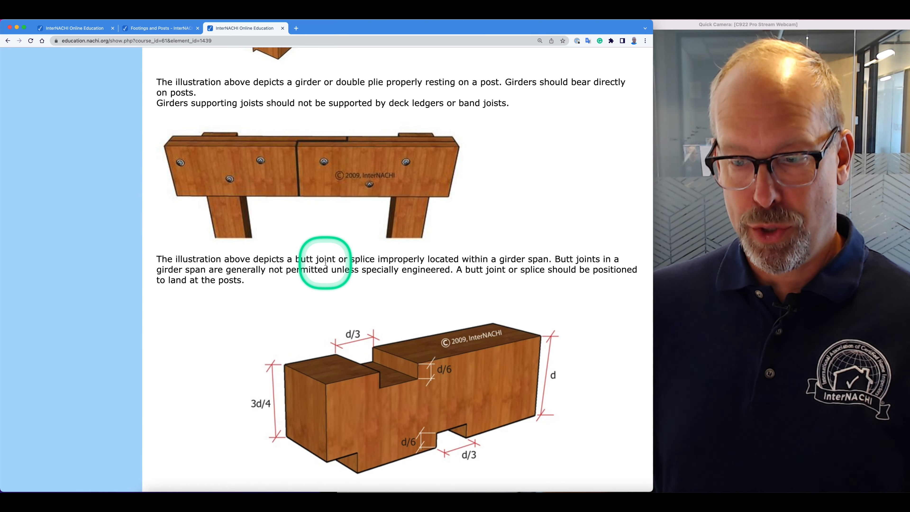
pyautogui.moveTo(503, 196)
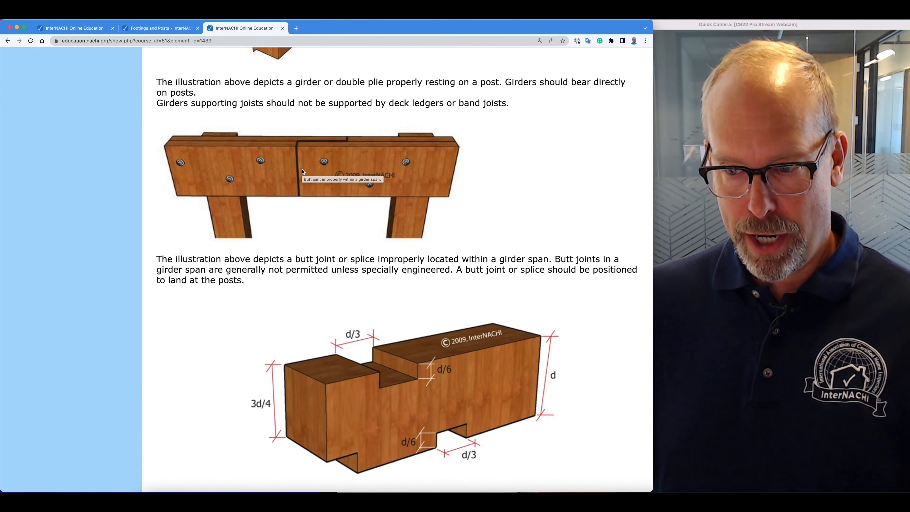
# Step: Scroll to the supporting-beam notch diagram with span thirds and solid-lumber notch limits
pyautogui.click(302, 170)
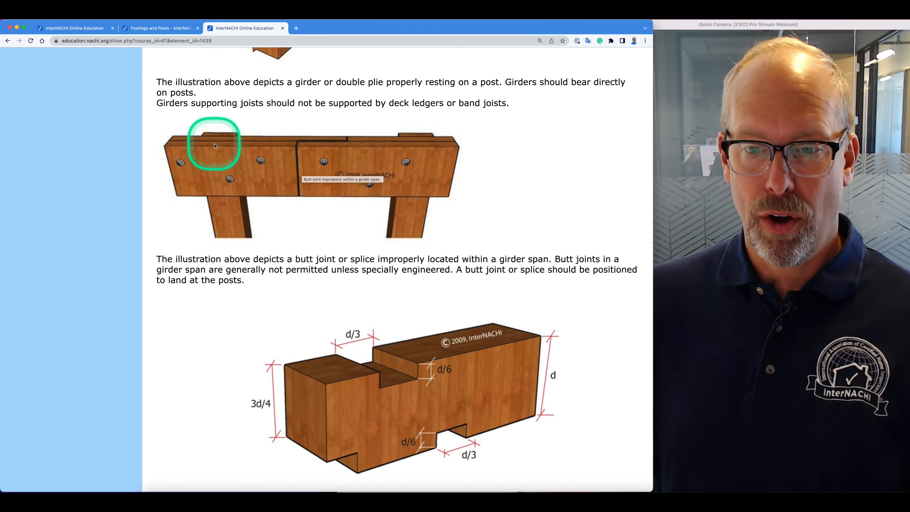
pyautogui.scroll(-3)
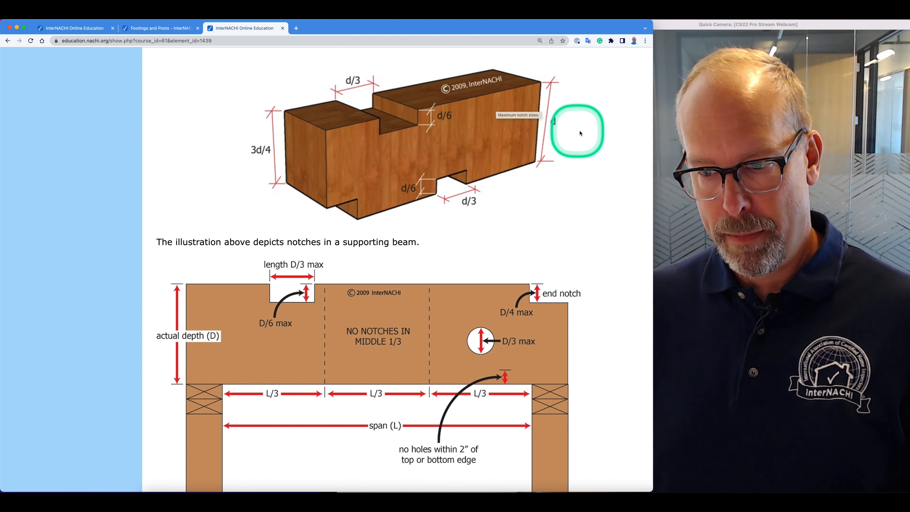
pyautogui.scroll(-3)
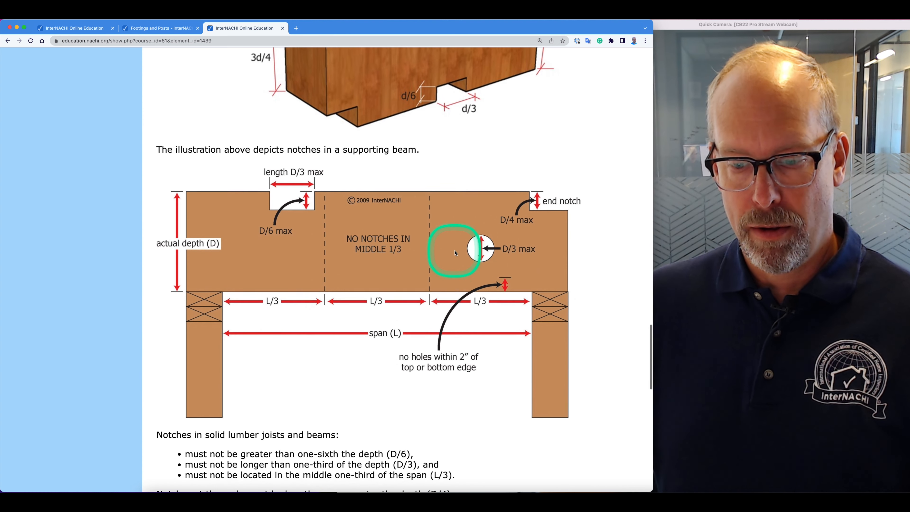
# Step: Scroll to show the notch diagram with the end-notch, tension-side and bored-hole rules
pyautogui.scroll(-3)
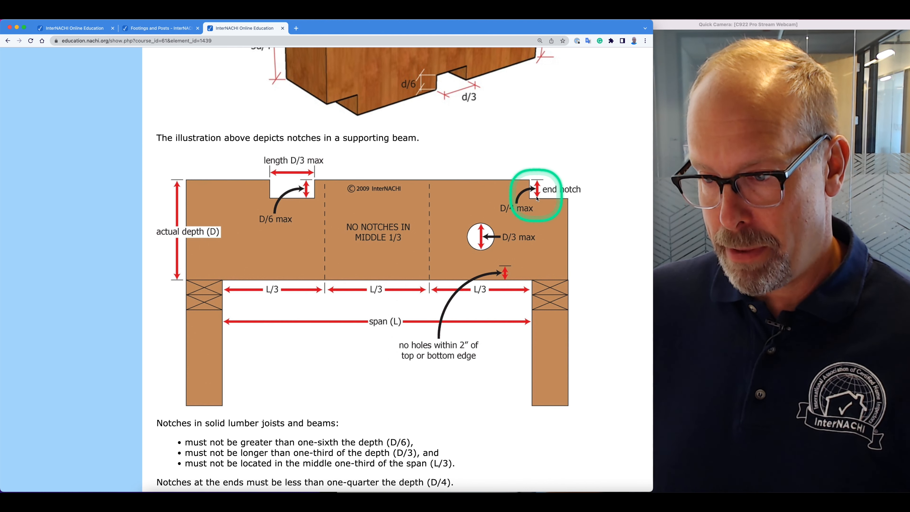
pyautogui.scroll(-3)
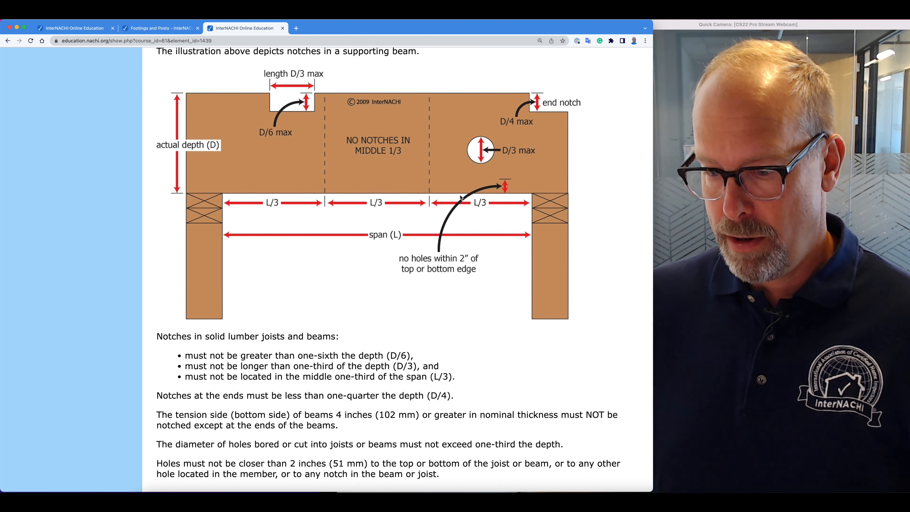
pyautogui.click(458, 197)
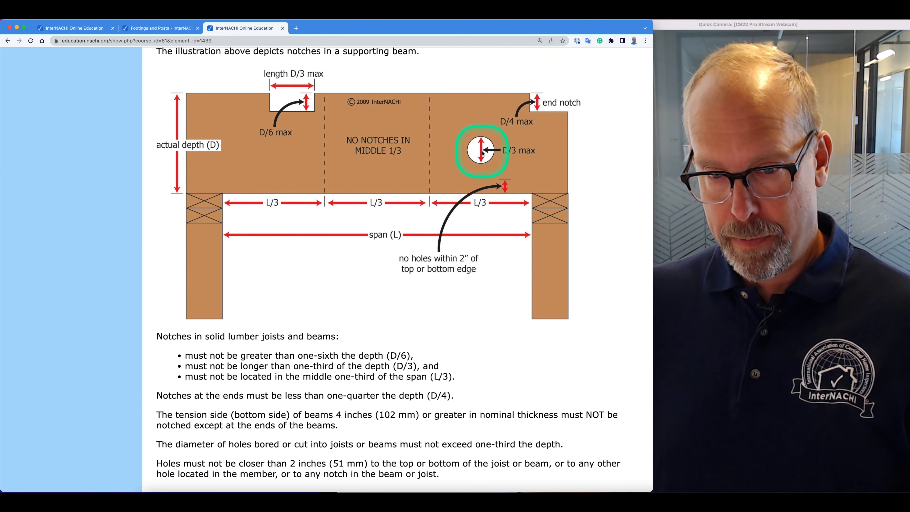
pyautogui.moveTo(196, 195)
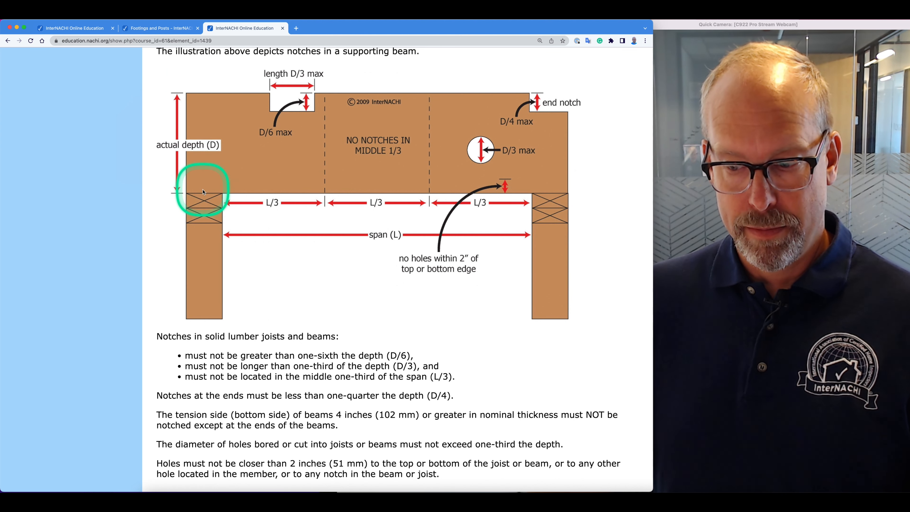
pyautogui.moveTo(263, 237)
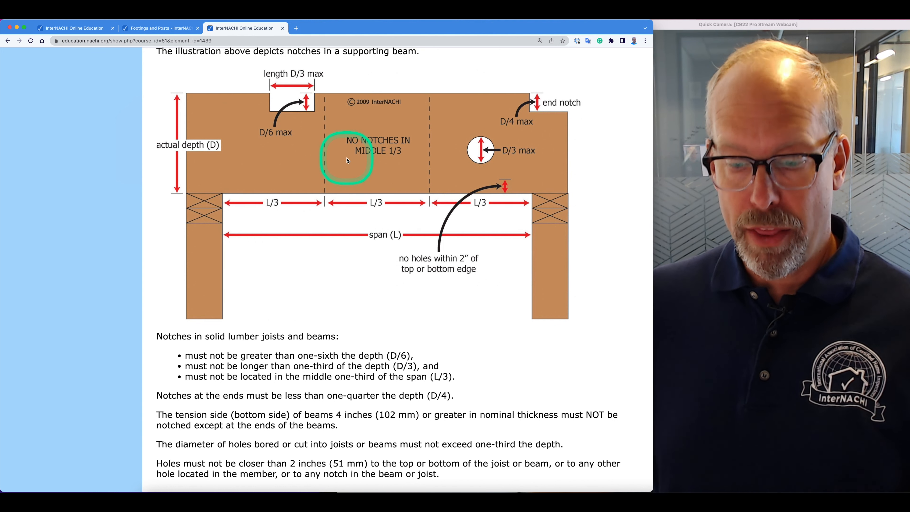
# Step: Scroll to the beam-sag illustrations showing a level check and sag eyed along the edge
pyautogui.scroll(-3)
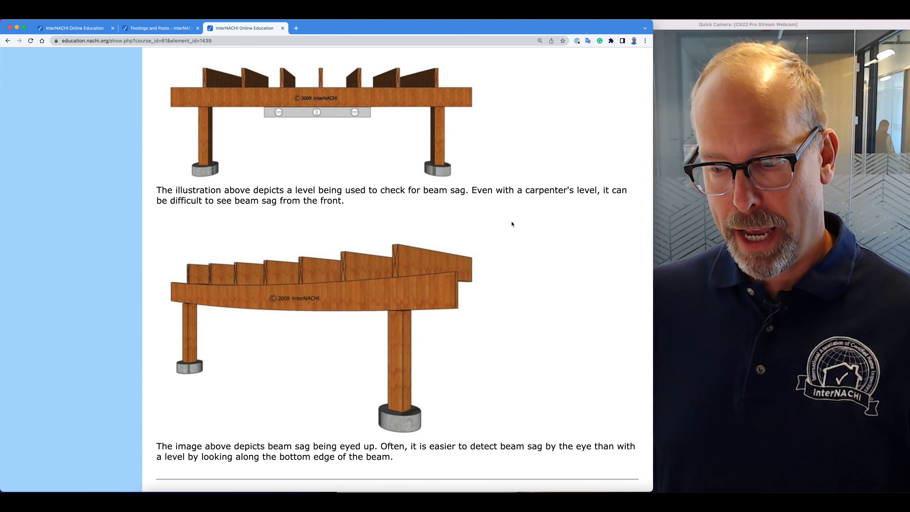
pyautogui.click(511, 223)
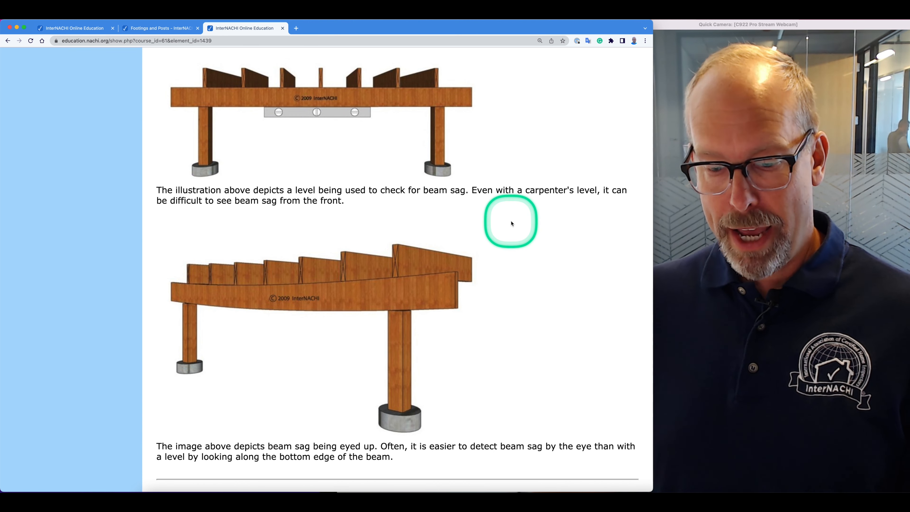